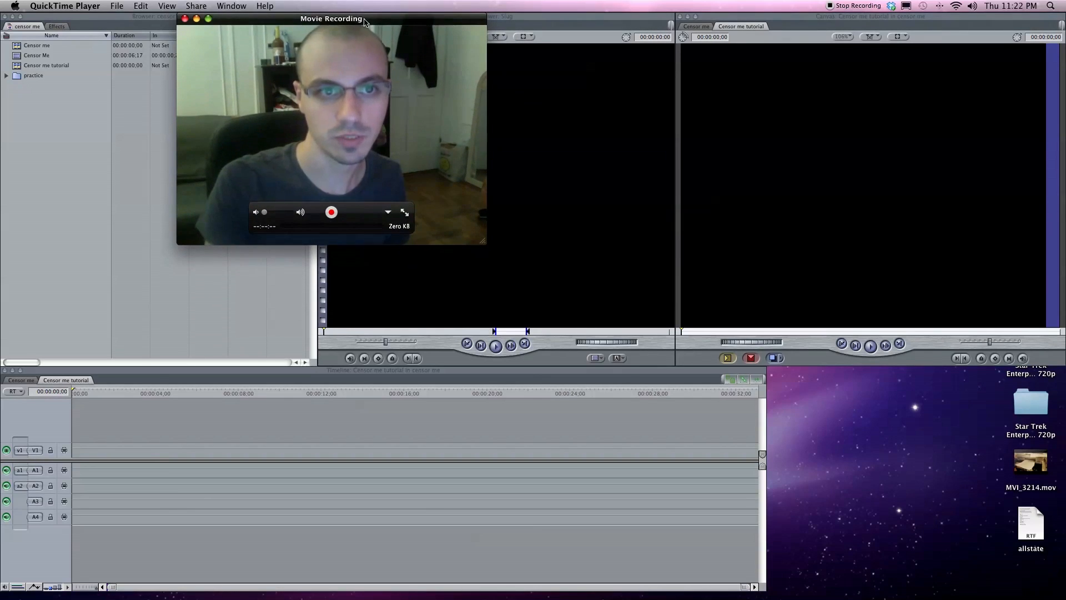
Move the QuickTime Movie Recording window to the lower-right, clear of the editing panels.
left_click_drag(331, 19, 920, 372)
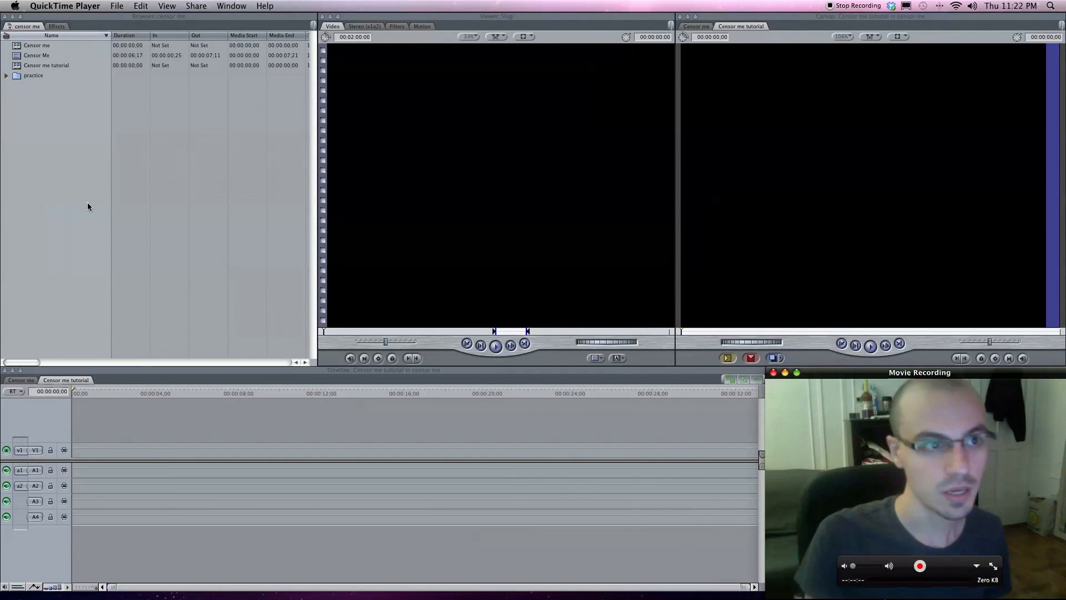
Open Censor Me in the Viewer, add it to the sequence and match the sequence settings to it.
left_click(36, 56)
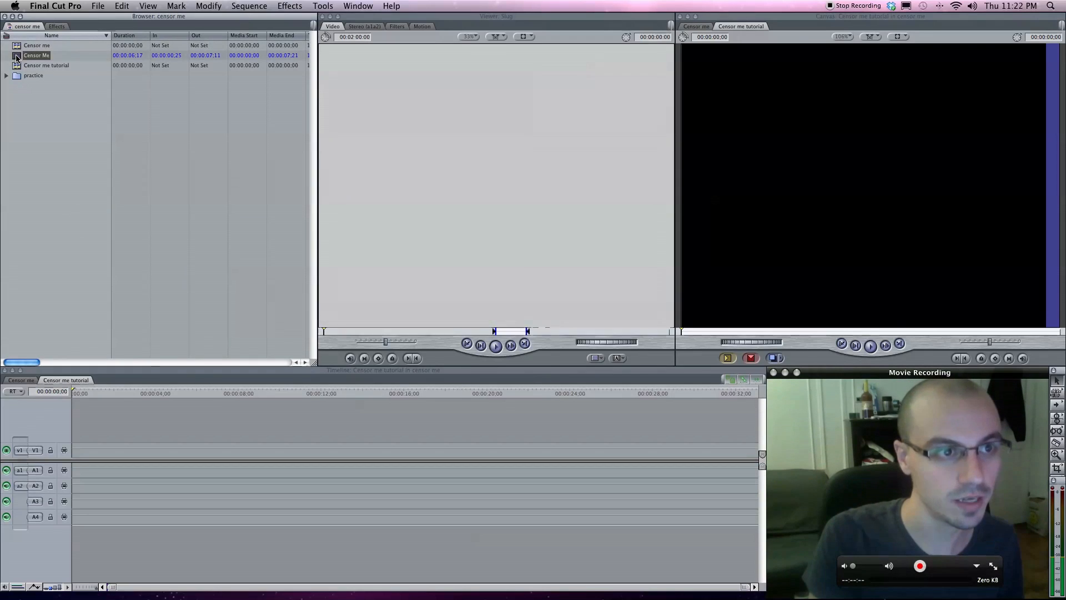
double_click(36, 56)
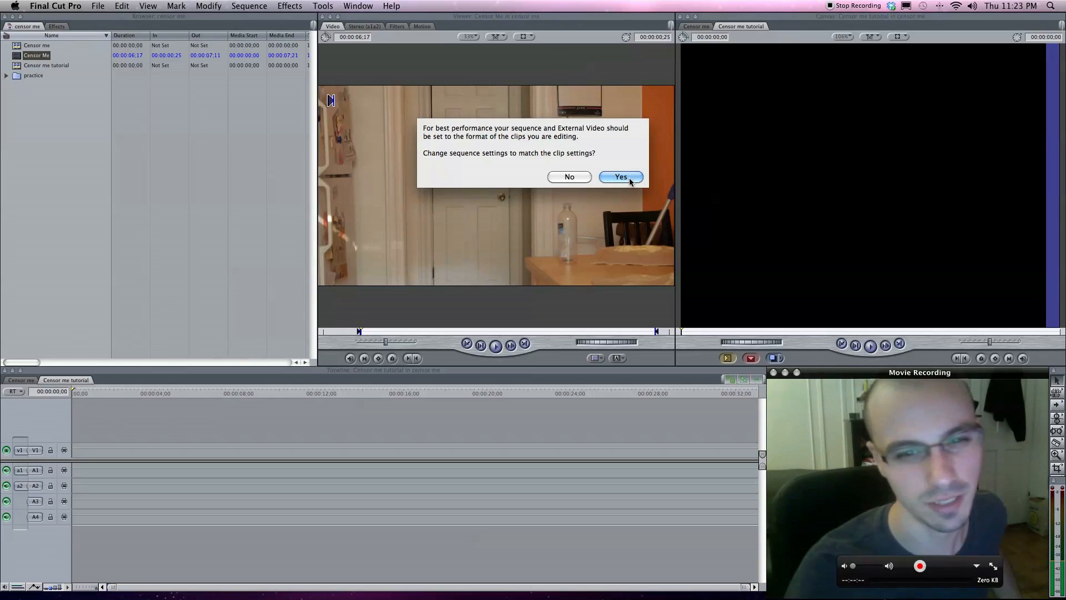
left_click(620, 177)
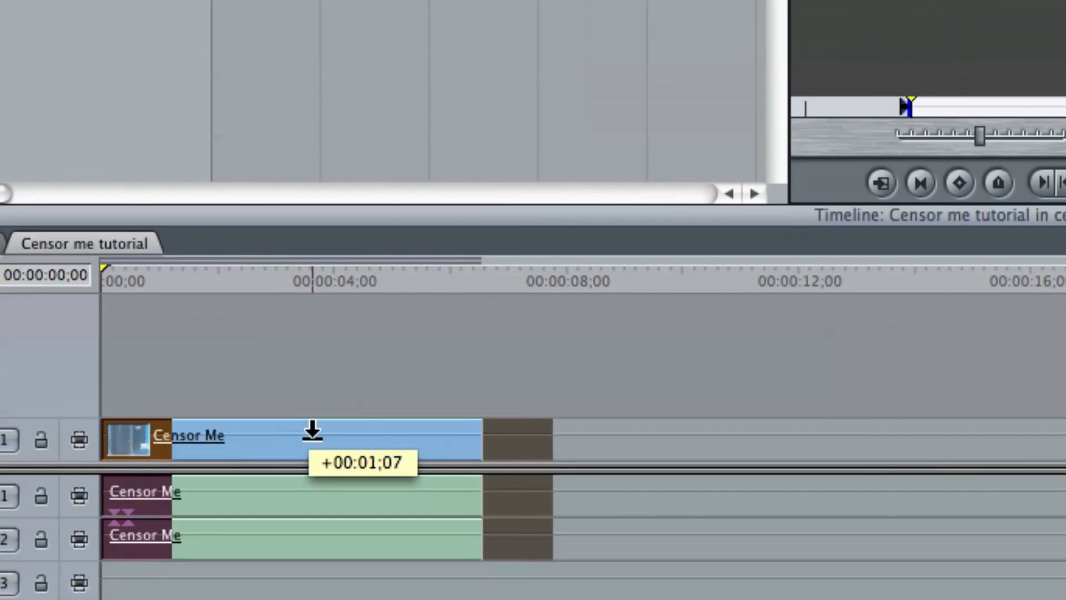
Fill the empty timeline gap before the Censor Me clip with a black slug.
right_click(136, 436)
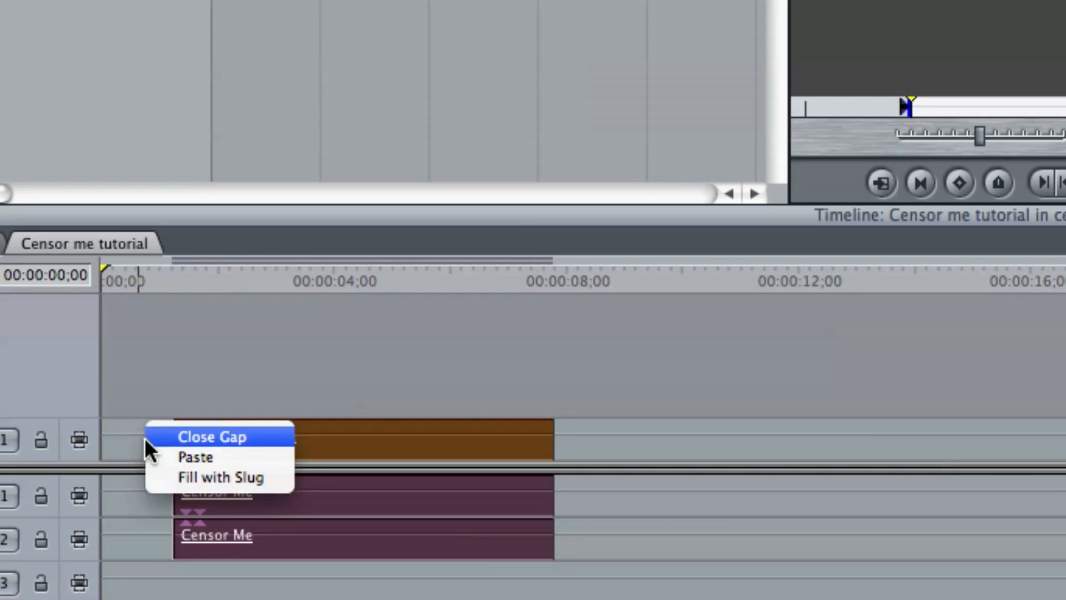
left_click(224, 476)
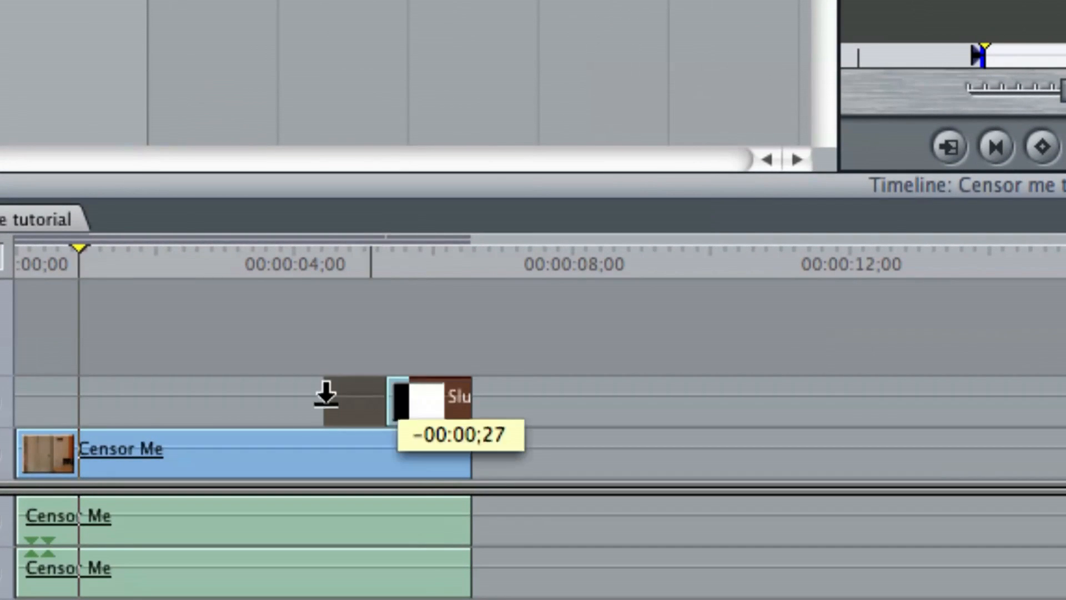
Drag the V2 slug earlier so it sits directly over the Censor Me clip.
left_click_drag(428, 396, 123, 396)
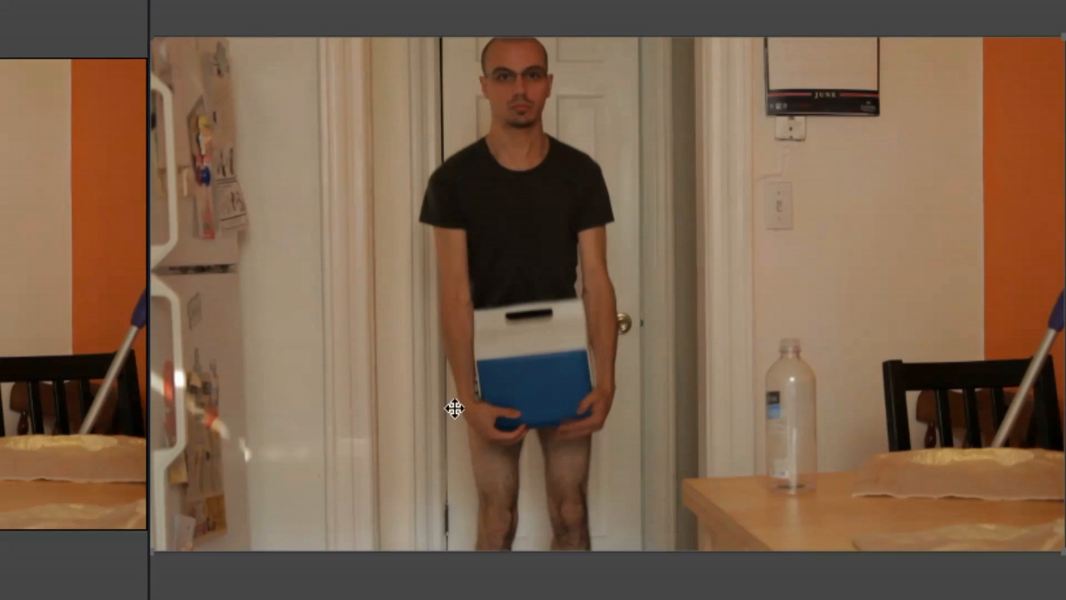
mouse_move(478, 390)
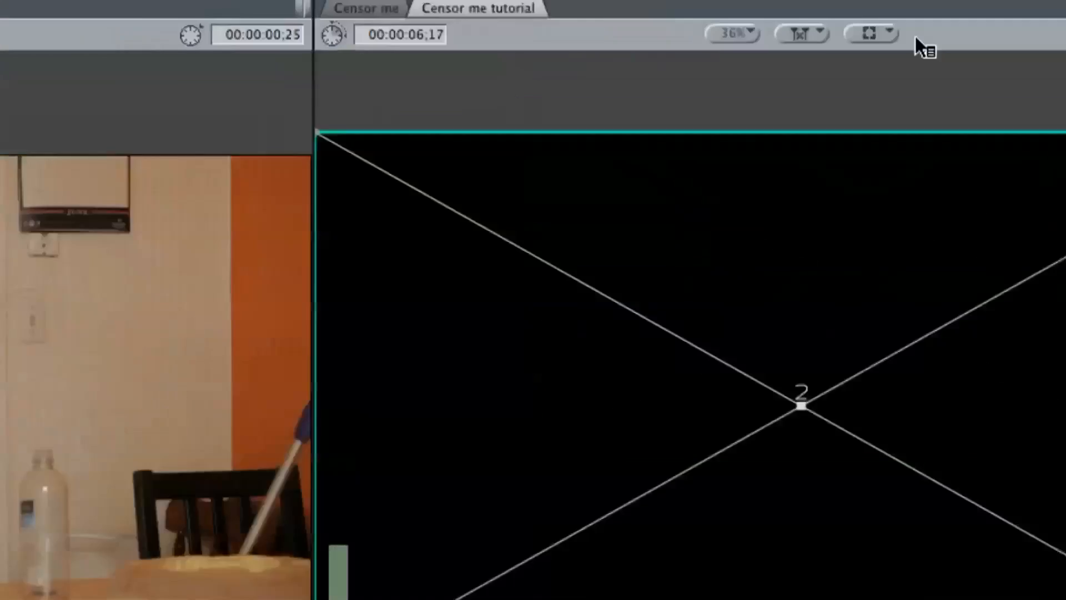
With Image+Wireframe shown, scale the slug to a small box and place it over the subject's hips.
left_click(871, 33)
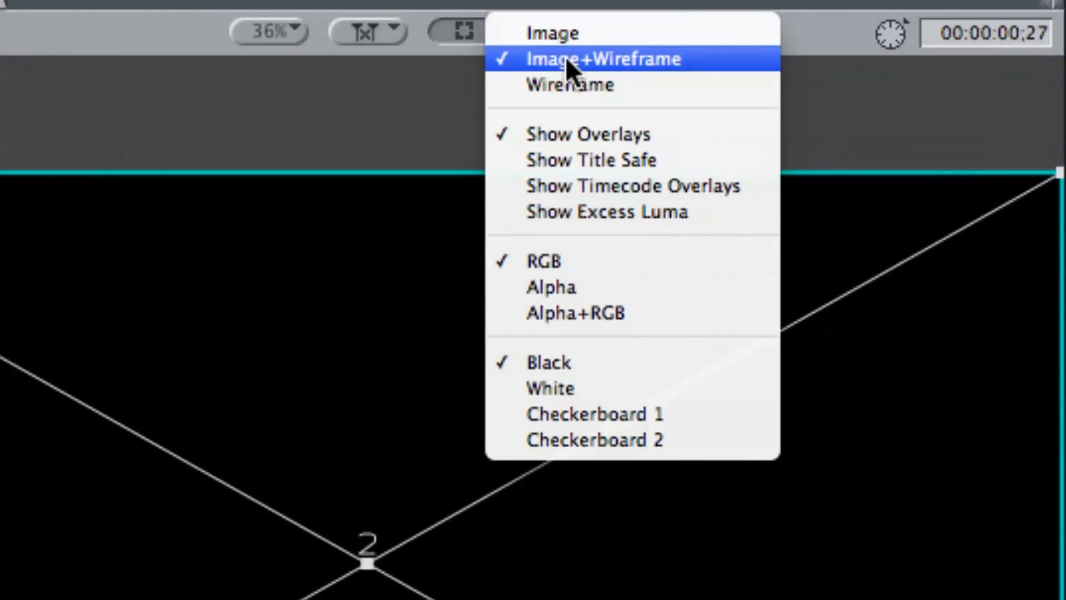
left_click(602, 59)
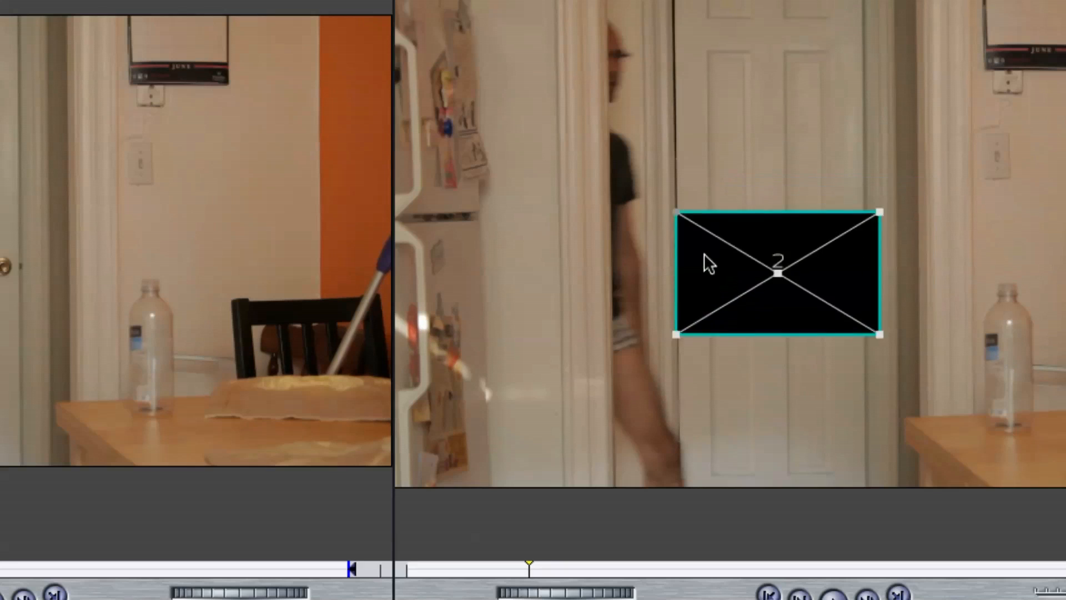
left_click_drag(775, 273, 711, 330)
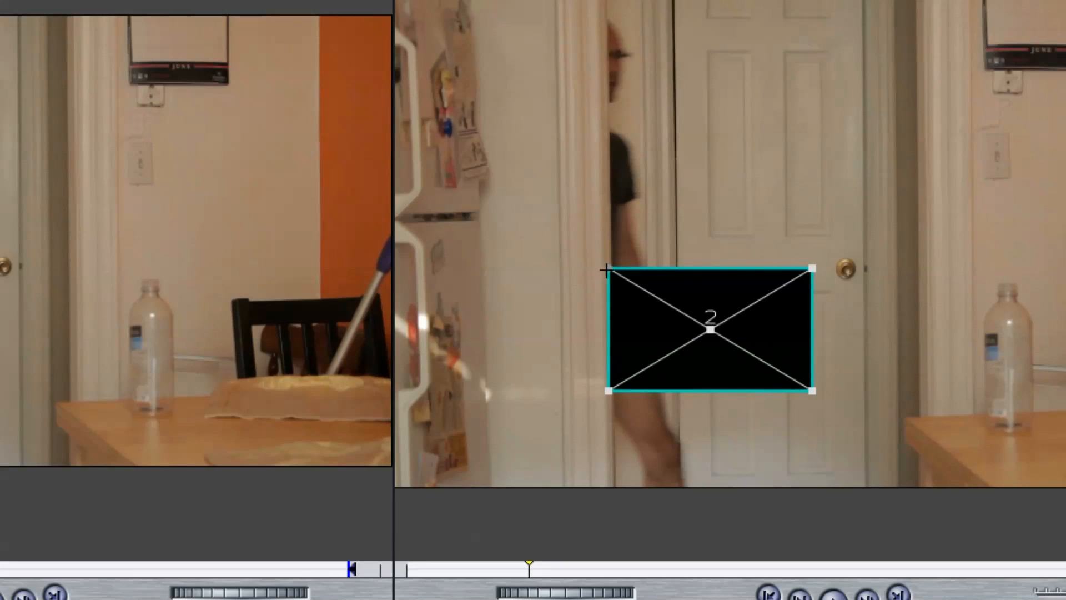
mouse_move(813, 265)
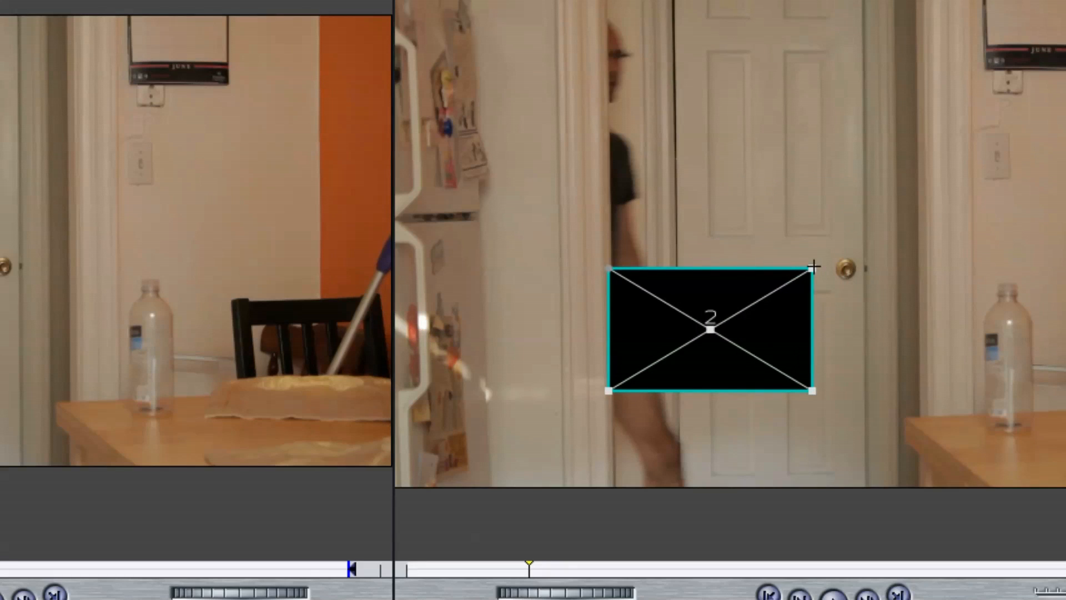
left_click_drag(810, 266, 717, 306)
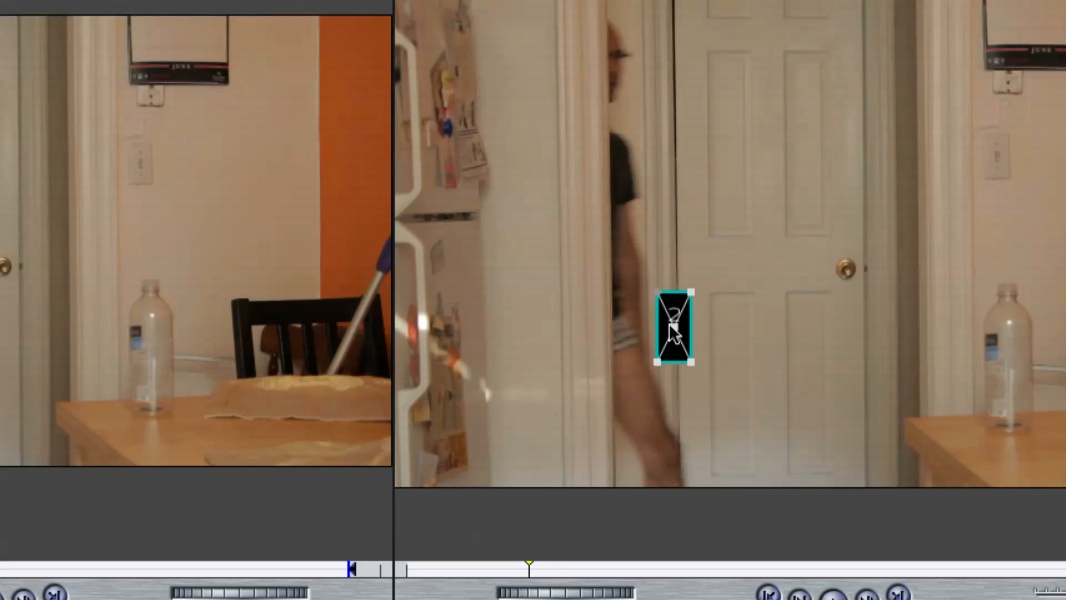
left_click_drag(674, 330, 629, 320)
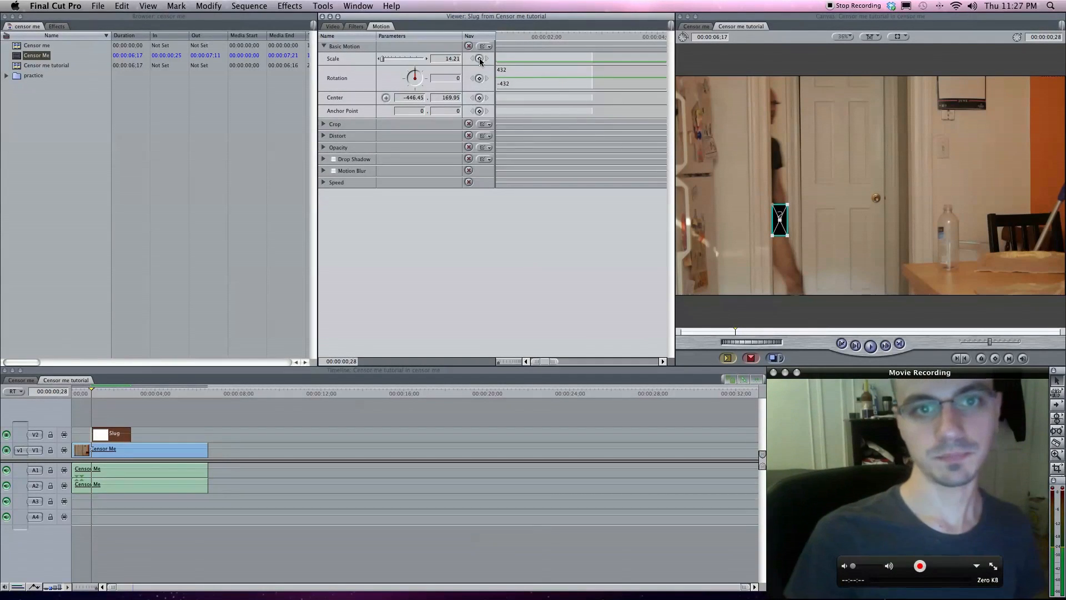
mouse_move(480, 59)
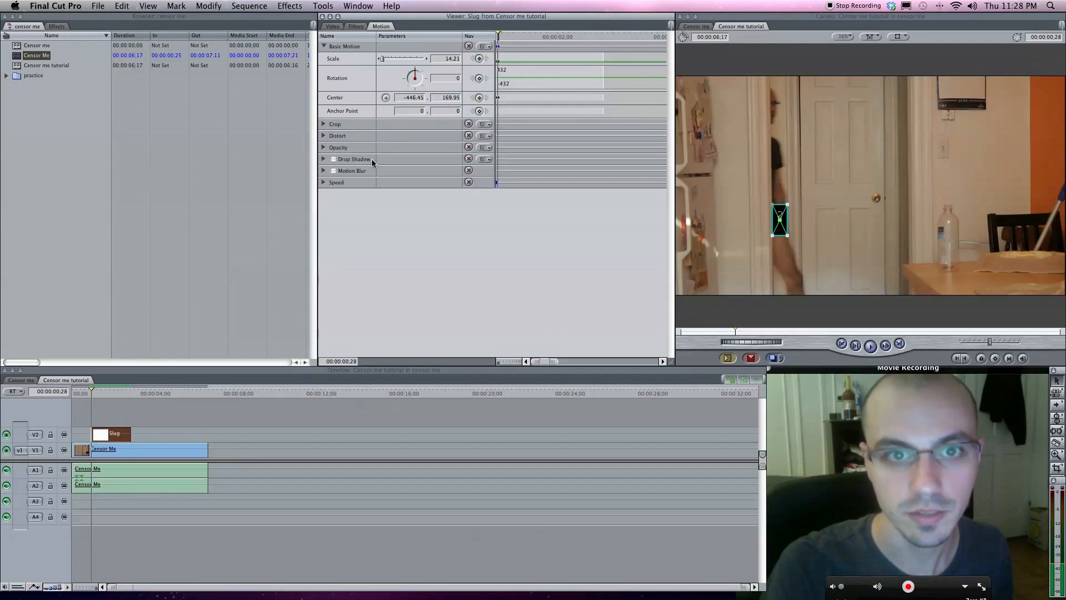
Expand the Distort section of the slug's Motion settings to show corner and aspect values.
left_click(323, 136)
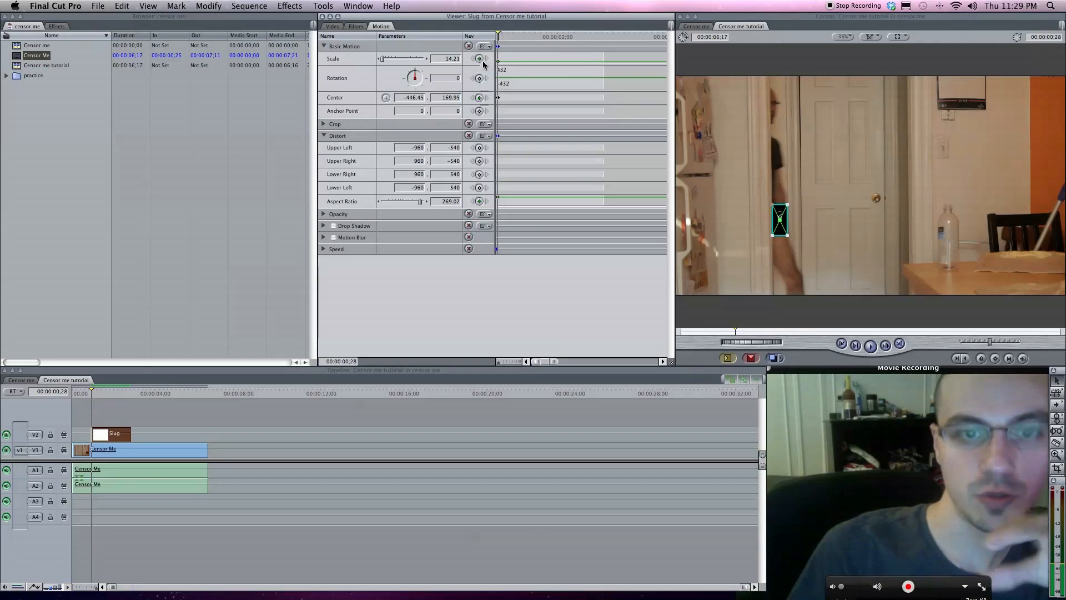
mouse_move(487, 65)
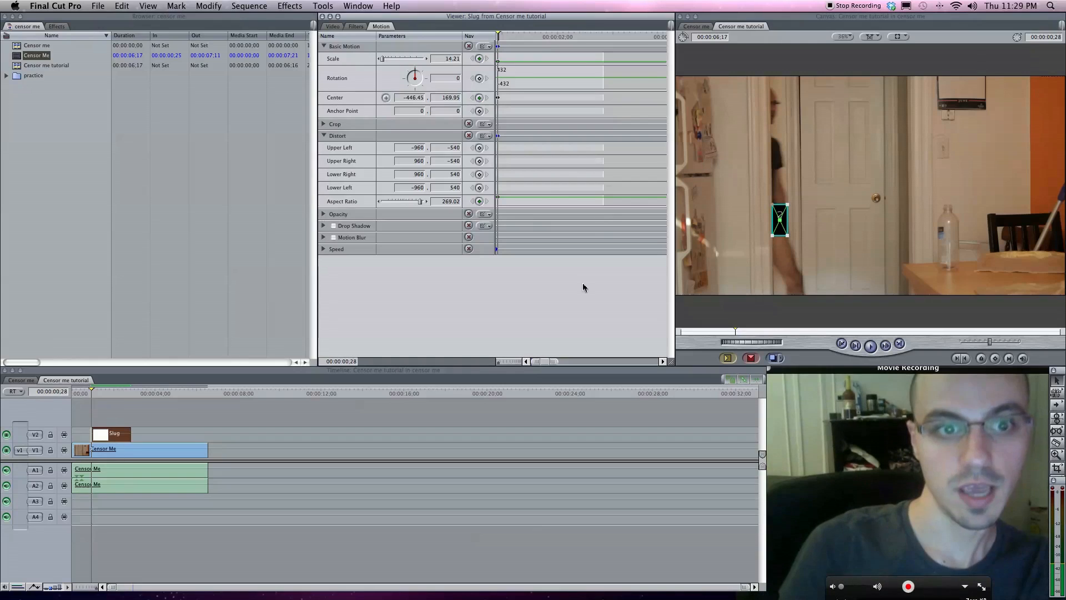
mouse_move(467, 205)
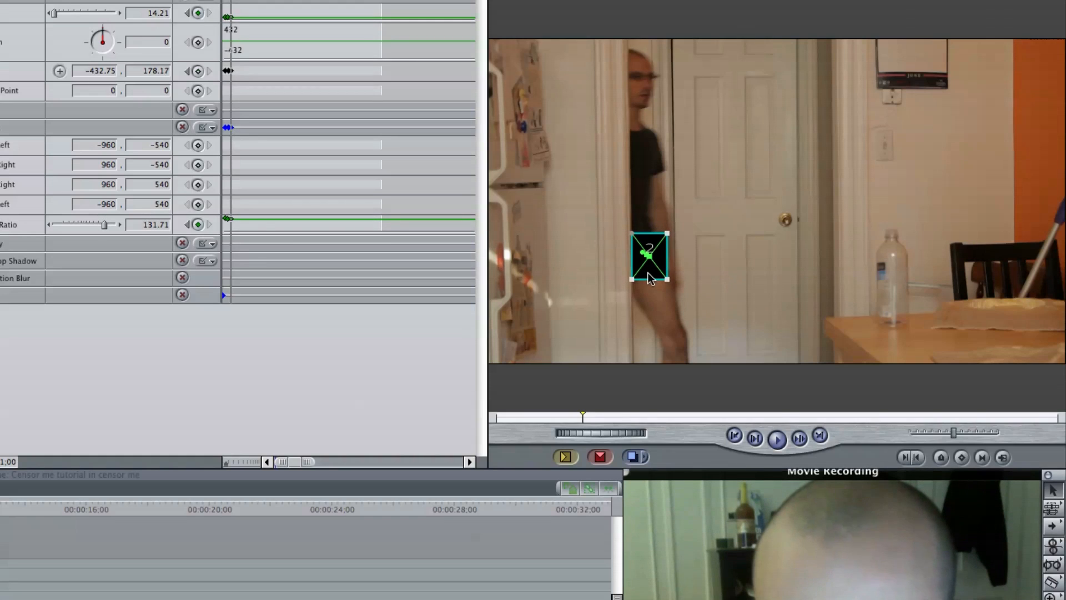
Rescale and shift the slug in the Canvas so it keeps covering the hips a few frames on.
left_click_drag(648, 277, 653, 281)
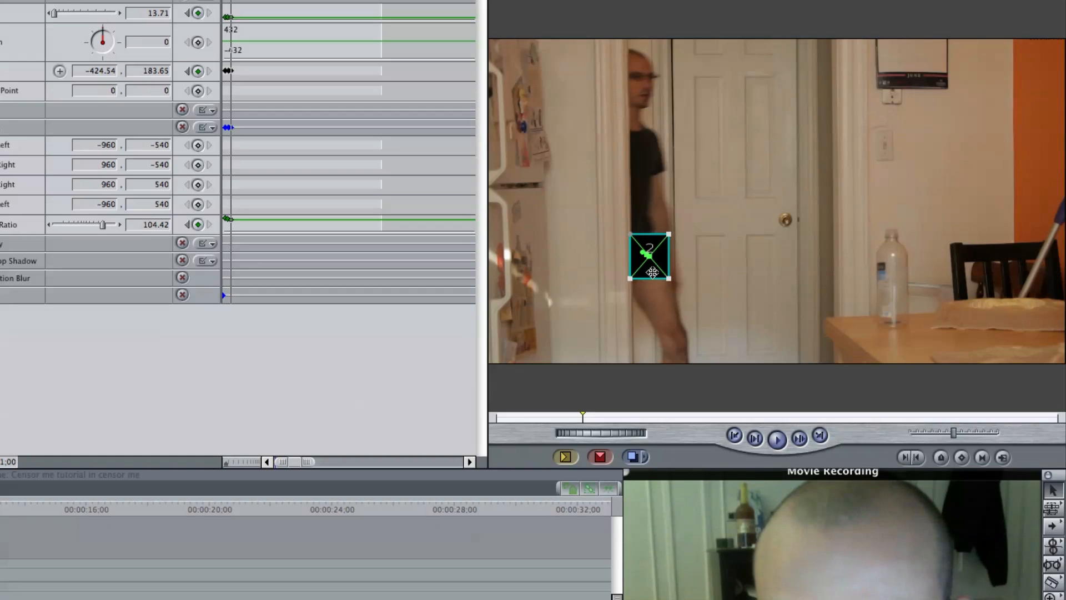
left_click_drag(647, 256, 654, 259)
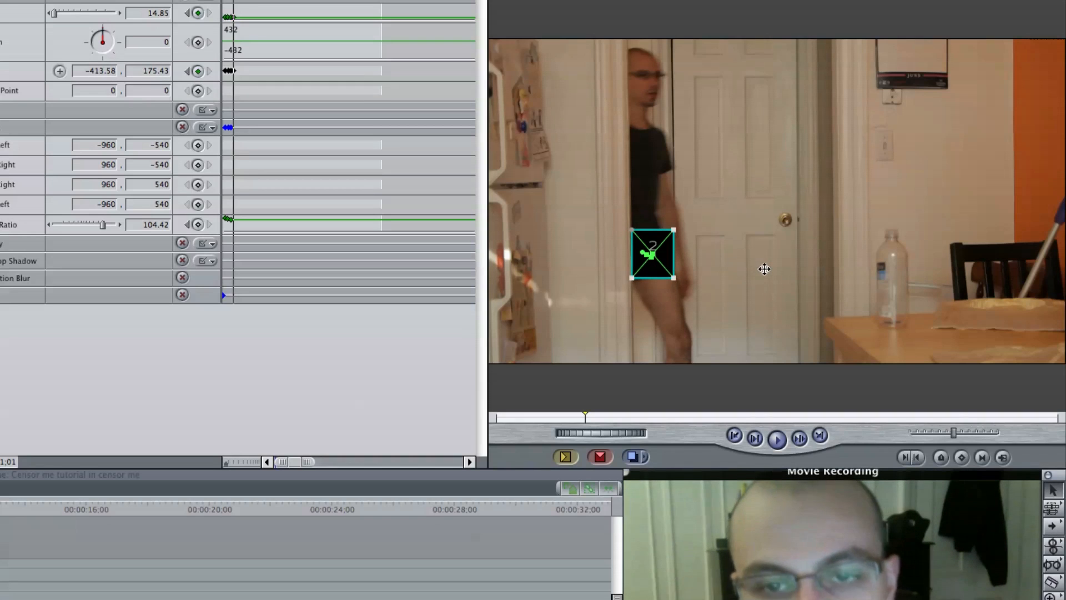
left_click(777, 439)
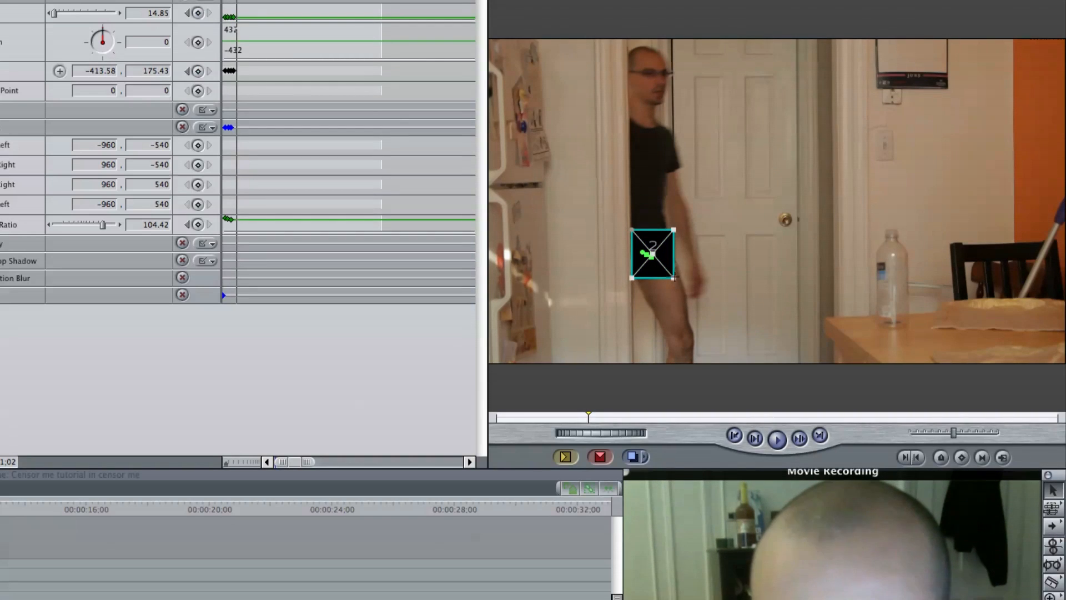